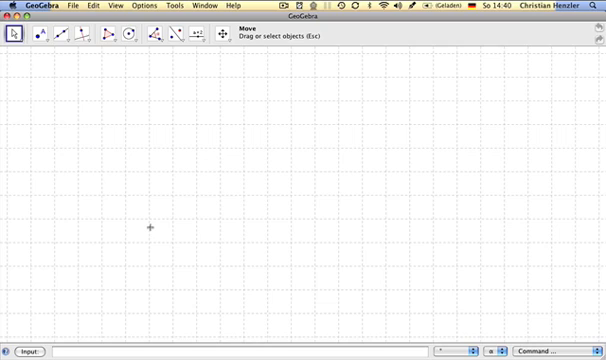
mouse_move(135, 104)
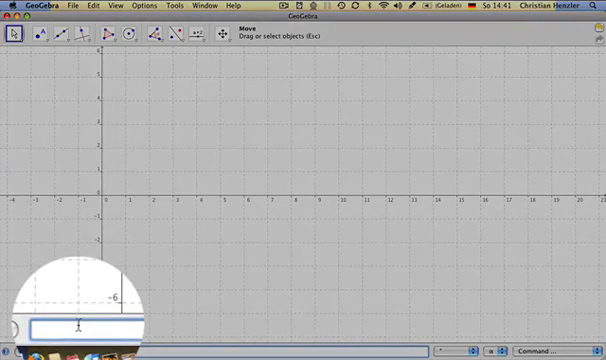
Enter point A at (3|9) in the Input bar.
type("A")
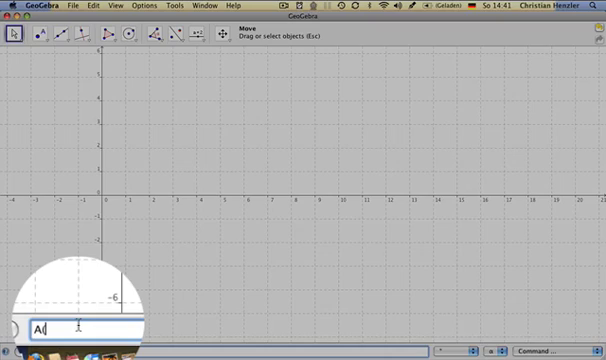
type("(3")
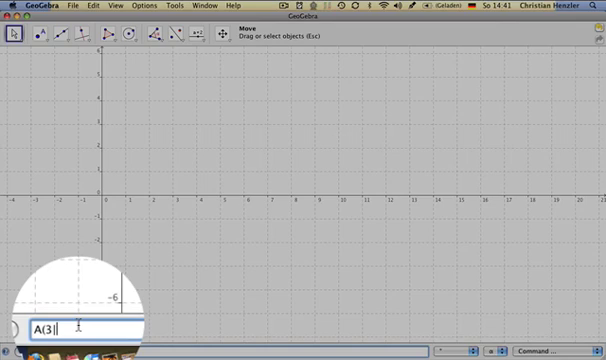
type("|9")
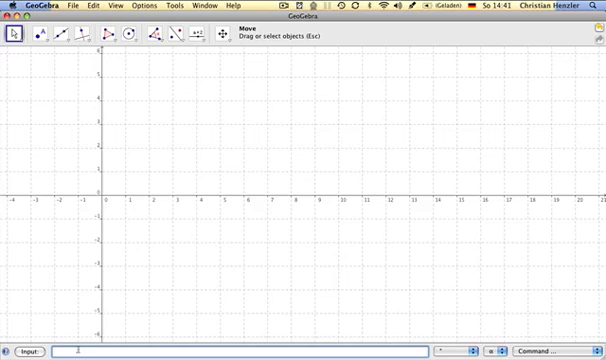
mouse_move(187, 158)
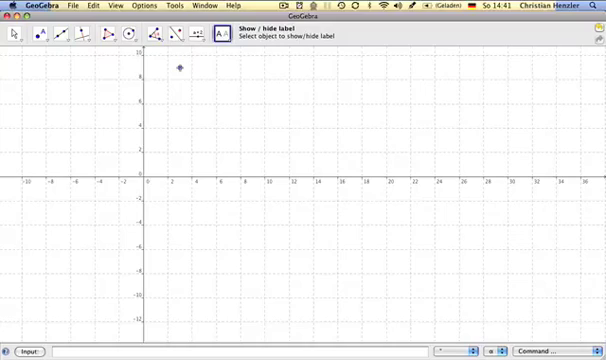
Show A's label, add labeled point B(0|2), and enter point C(4|0).
left_click(177, 70)
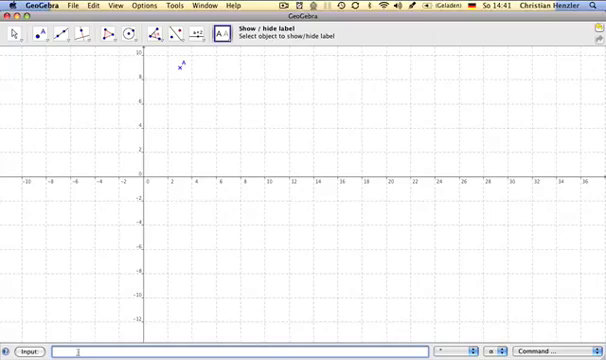
type("B(")
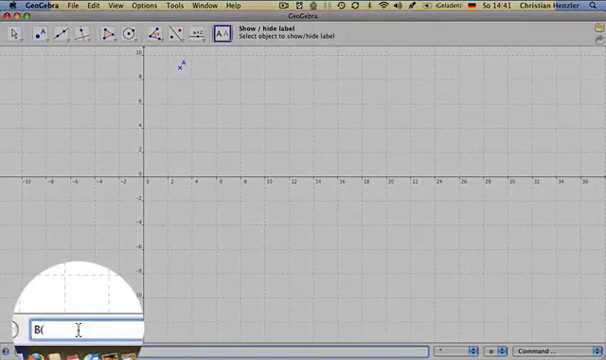
type("0")
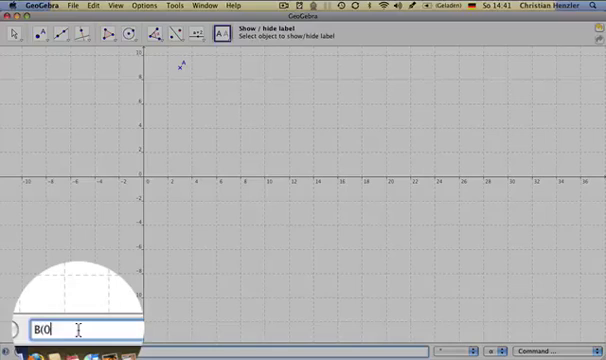
type("|2")
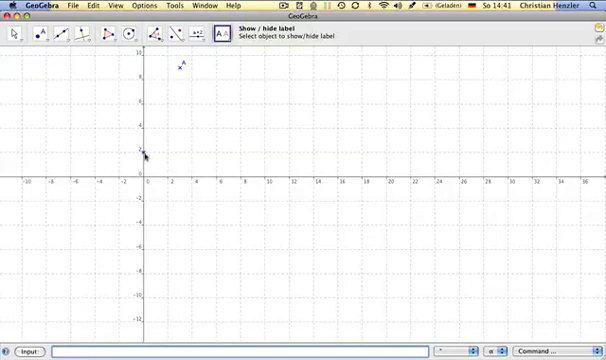
left_click(139, 150)
type("C(")
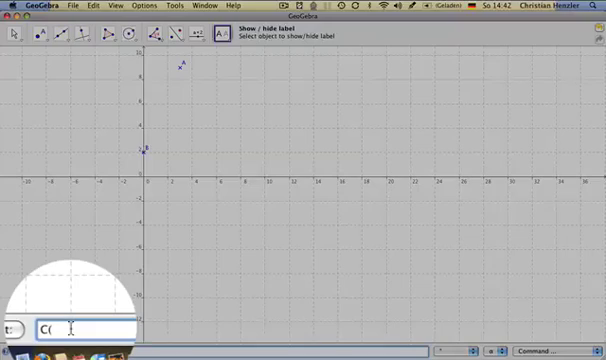
type("4|")
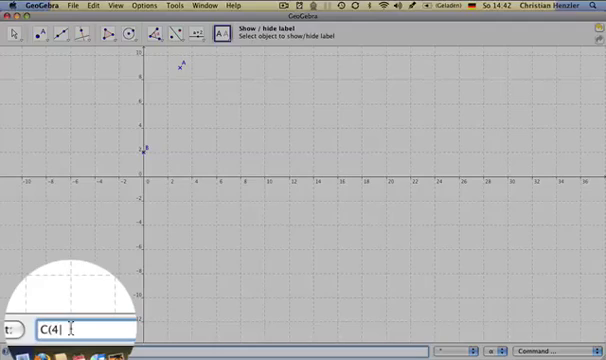
key("Enter")
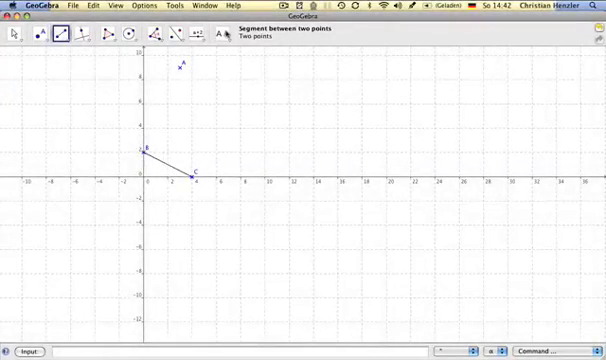
Draw segments BC, BA and AC, then show their labels a, b, c.
left_click(212, 35)
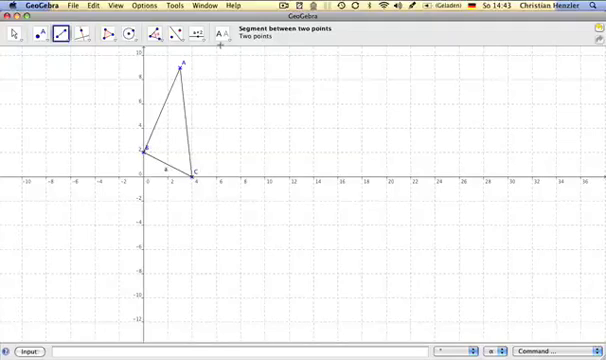
left_click(210, 36)
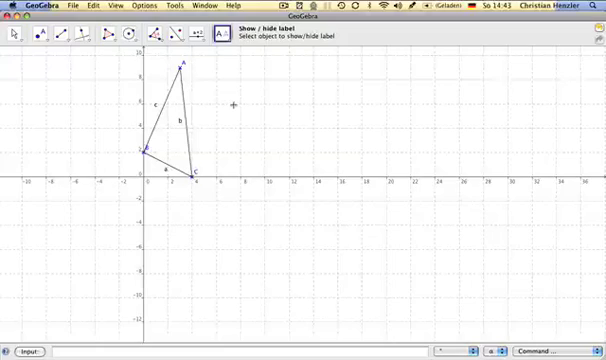
mouse_move(243, 158)
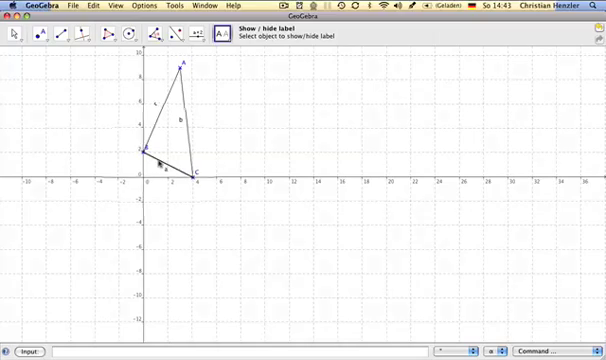
Color side a green, side b red and side c blue in Properties.
right_click(152, 160)
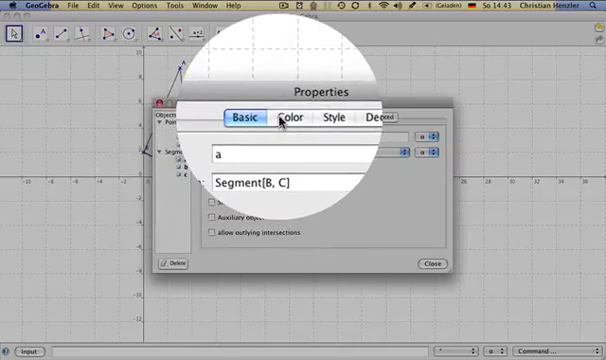
left_click(289, 116)
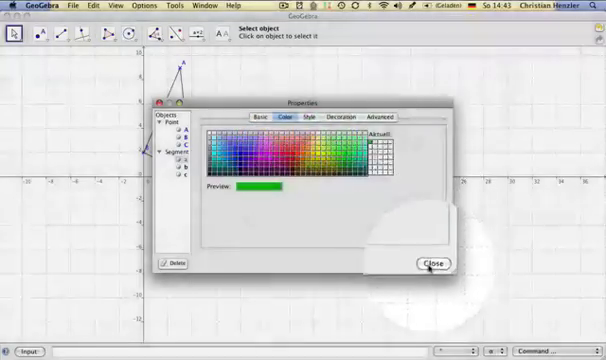
left_click(432, 263)
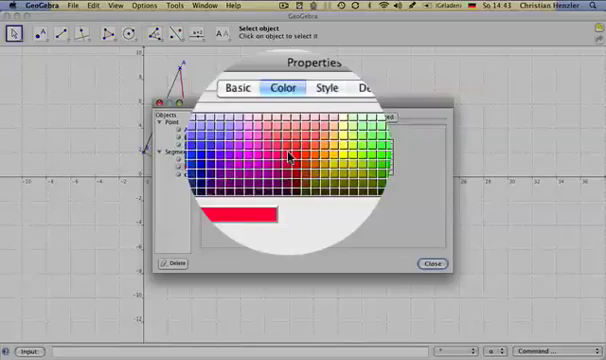
left_click(430, 262)
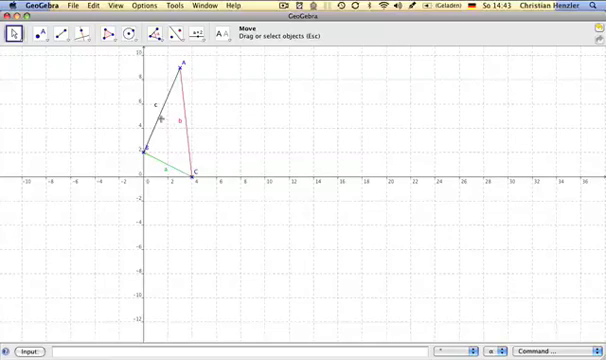
right_click(160, 118)
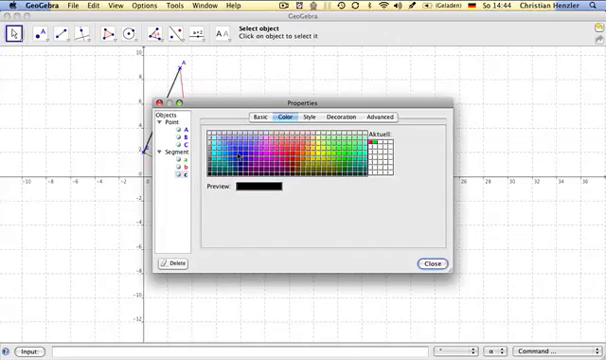
left_click(436, 263)
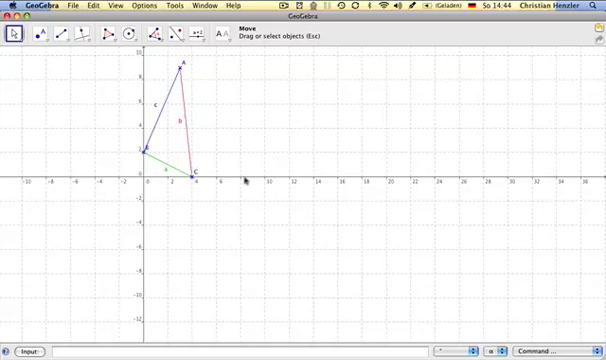
mouse_move(153, 235)
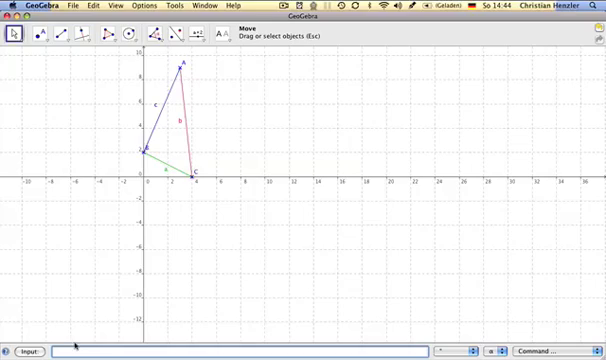
Enter the parabola y=(x-1)^2 in the Input bar.
type("y")
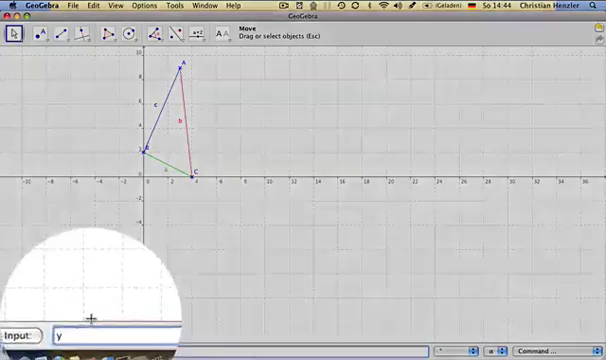
type("=")
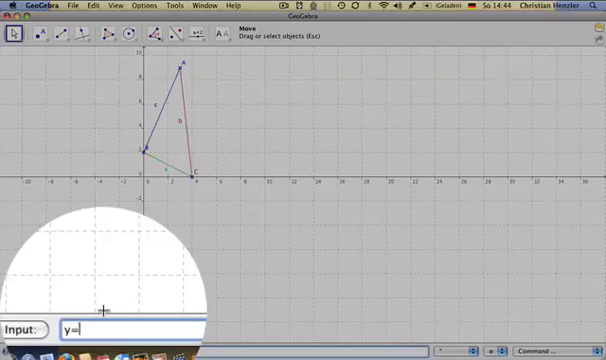
type("(")
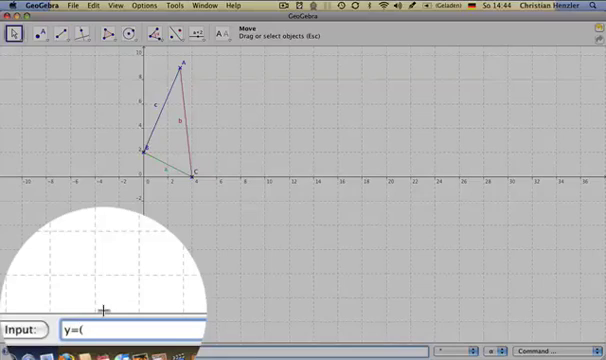
type("x-1)")
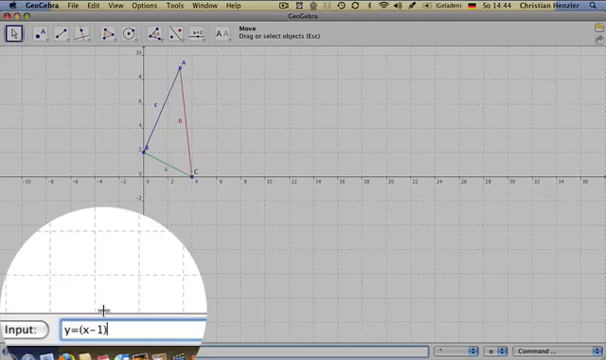
type("^2")
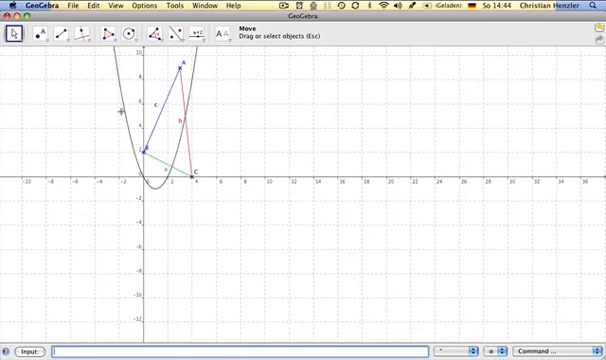
mouse_move(198, 104)
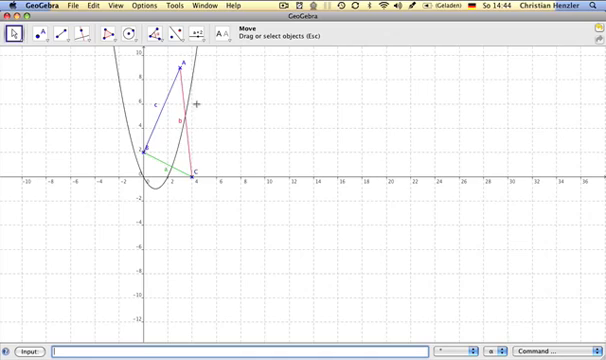